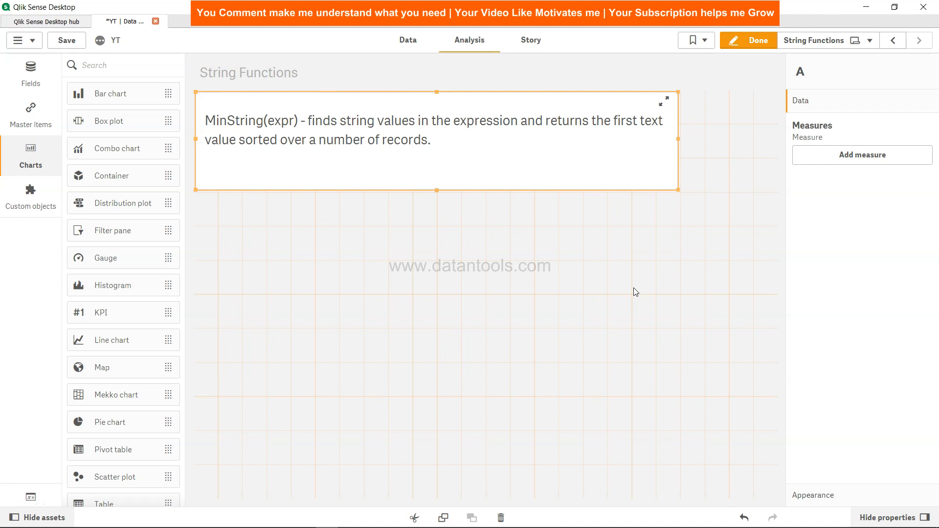
{"action": "mouse_move", "coordinate": [497, 138]}
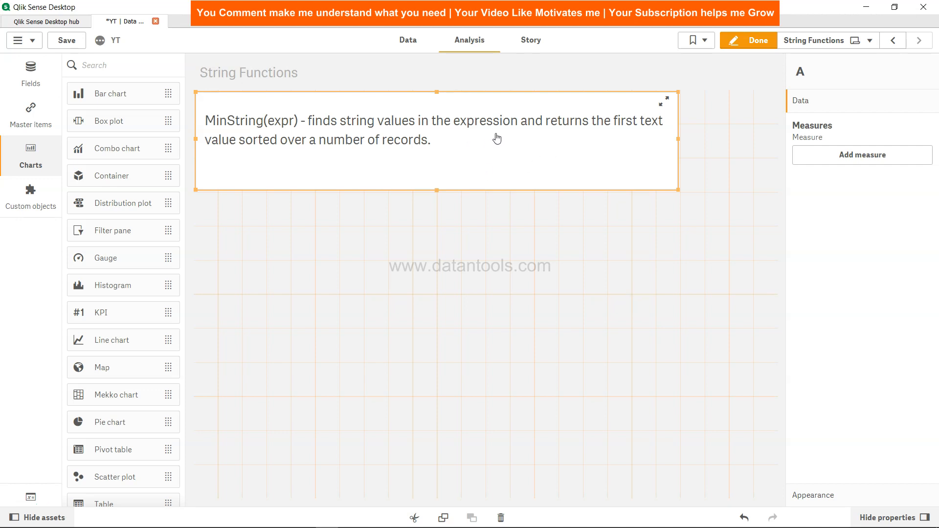
{"action": "mouse_move", "coordinate": [445, 155]}
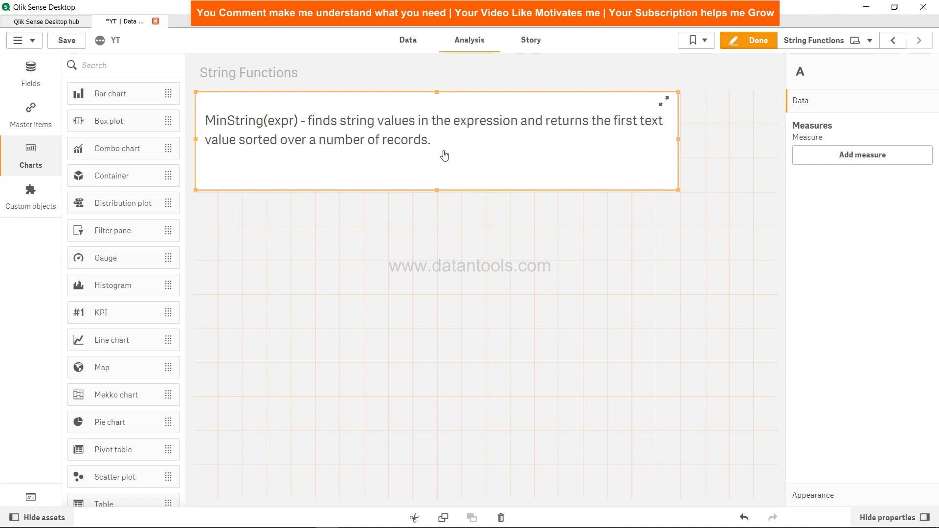
{"action": "mouse_move", "coordinate": [405, 155]}
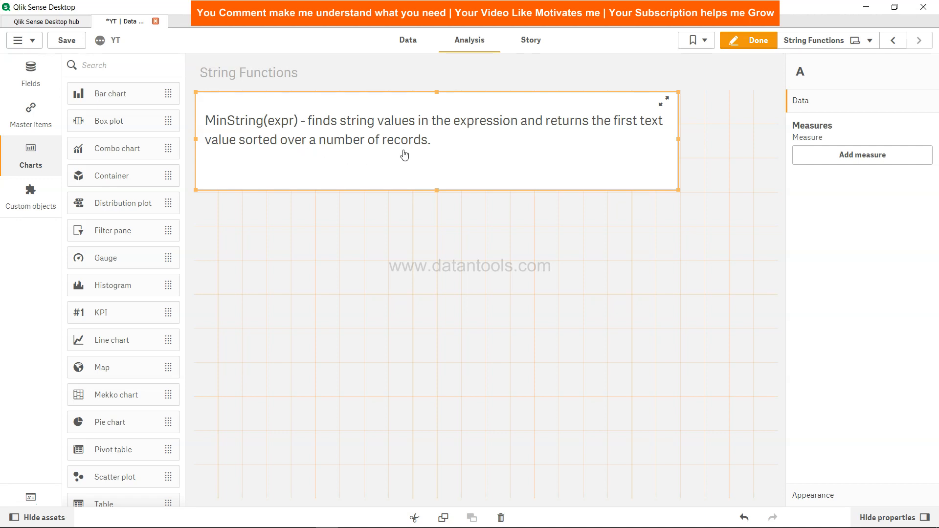
- Switch to the data load editor showing the TeamData inline load script
{"action": "left_click", "coordinate": [407, 40]}
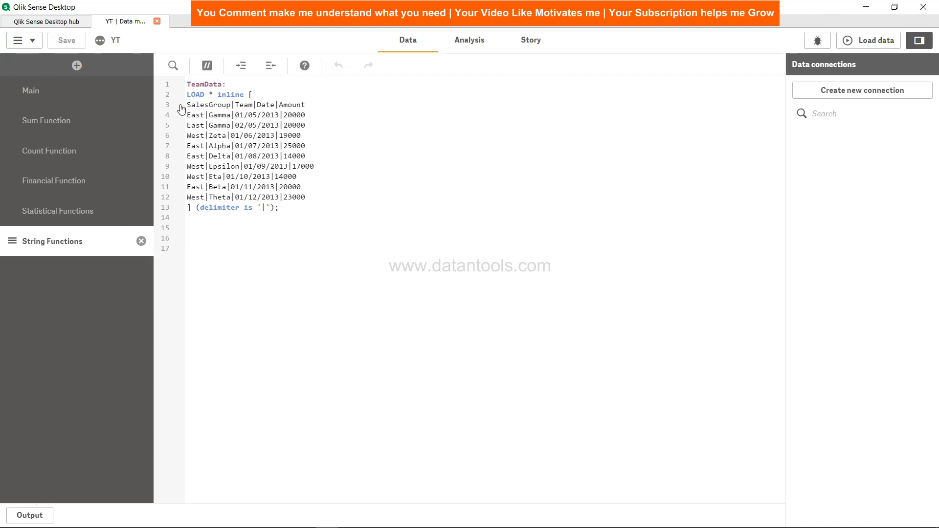
{"action": "mouse_move", "coordinate": [194, 146]}
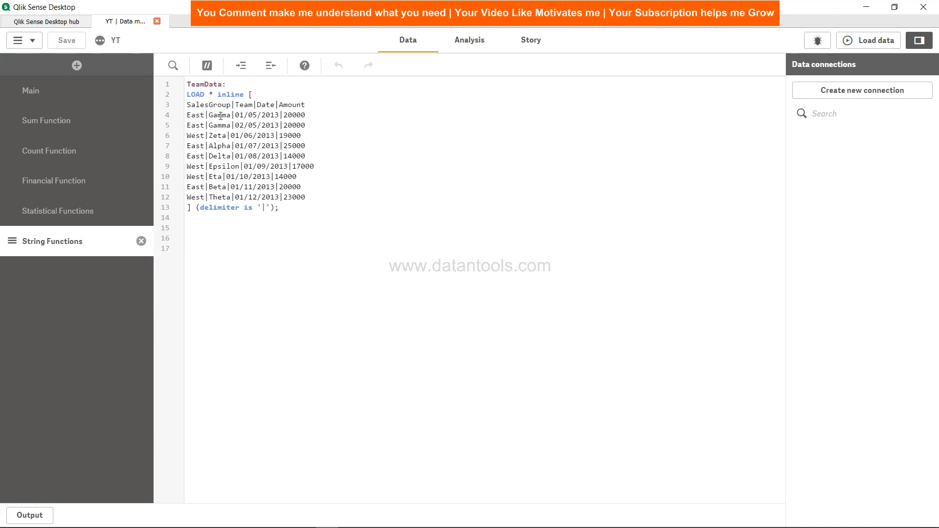
{"action": "mouse_move", "coordinate": [217, 145]}
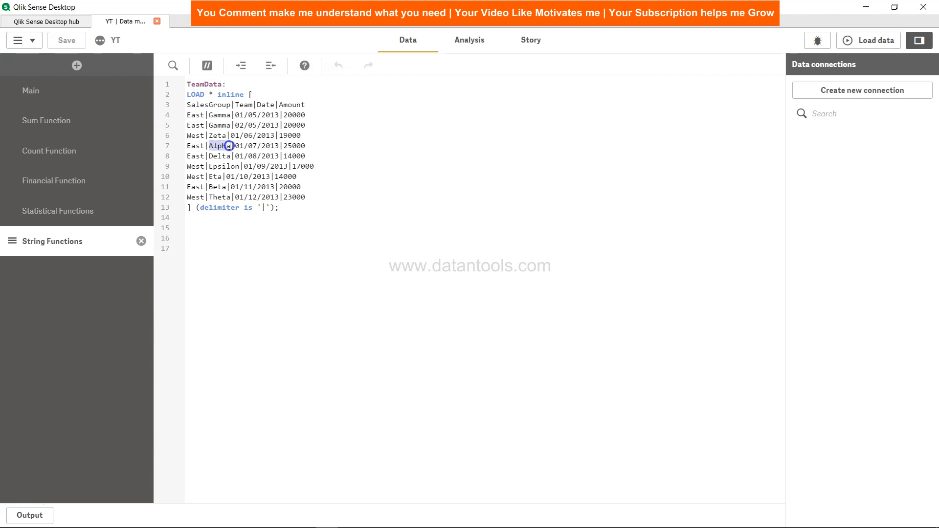
{"action": "double_click", "coordinate": [220, 145]}
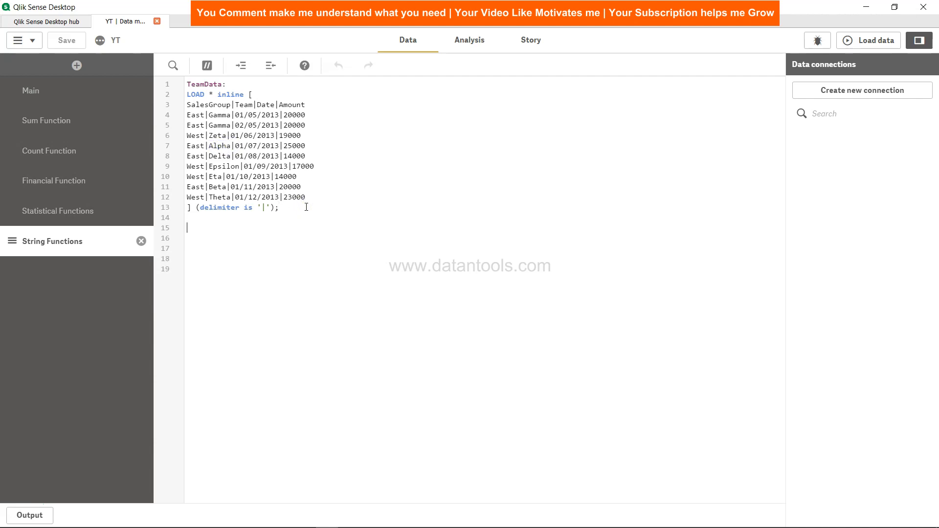
- Add first_string: Load SalesGroup, MinString(Team) as Min_Team, Resident TeamData, Group By SalesGroup
{"action": "type", "text": "first_string"}
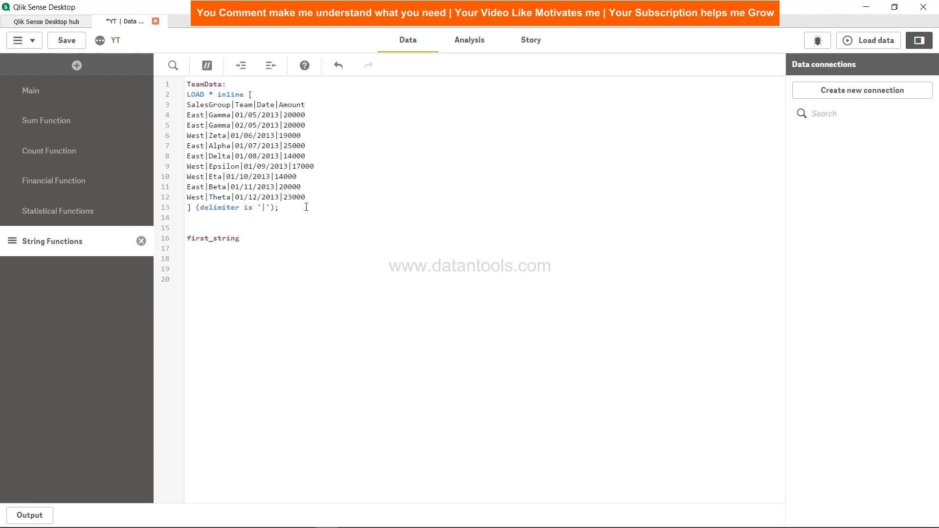
{"action": "type", "text": ":"}
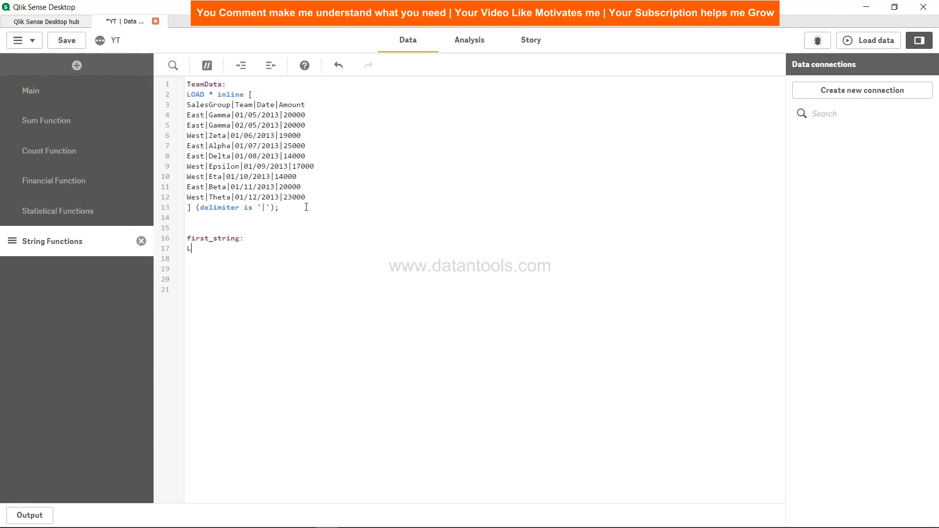
{"action": "type", "text": "oad Sal"}
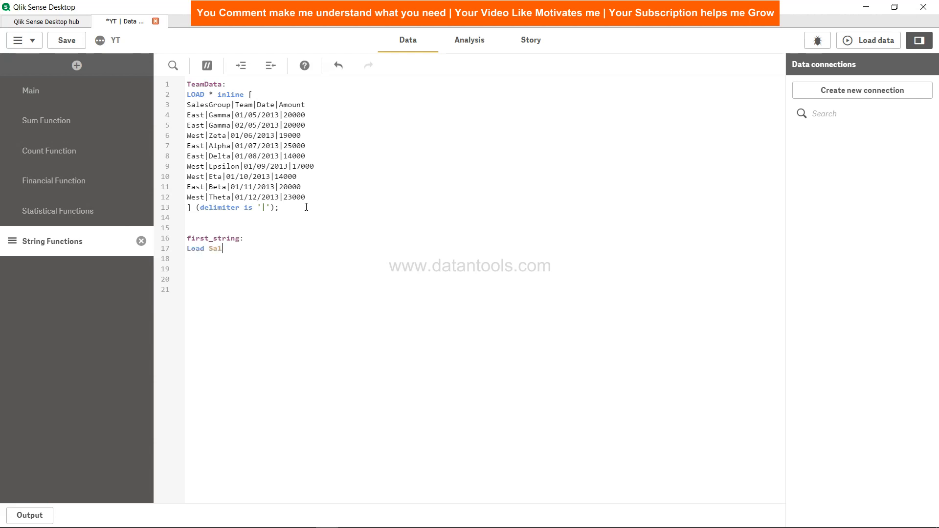
{"action": "type", "text": "esGroup,"}
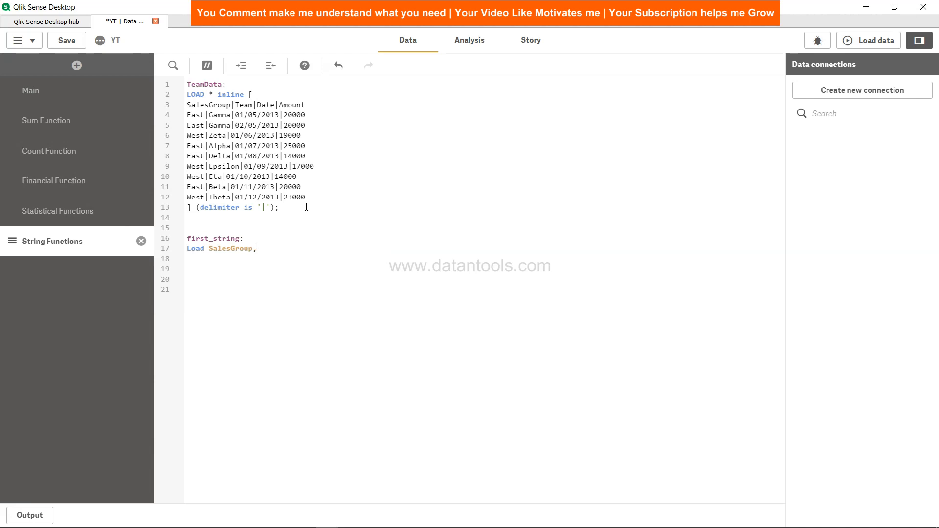
{"action": "type", "text": "MinString(Team"}
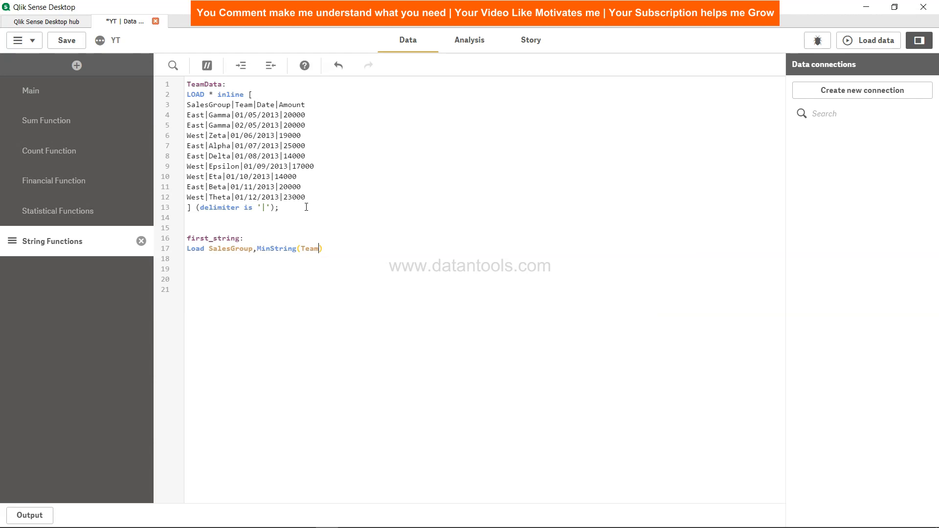
{"action": "type", "text": "as M"}
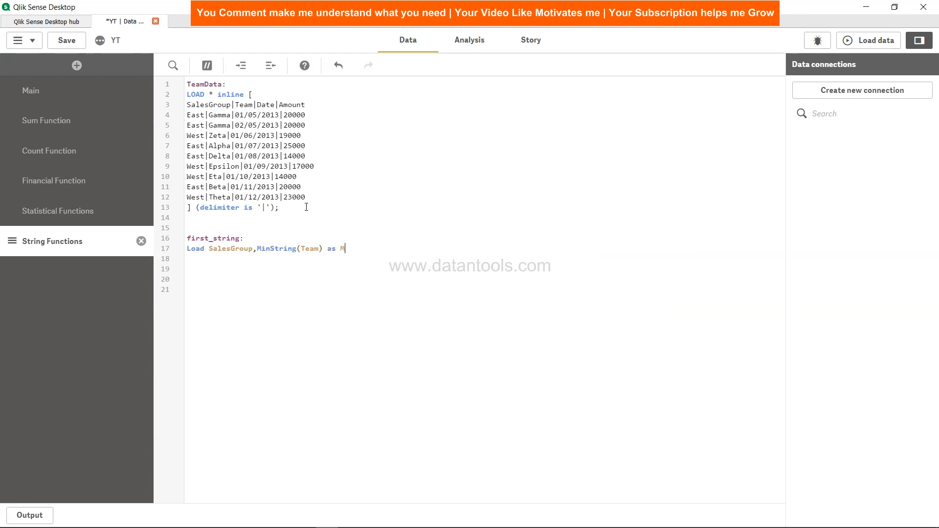
{"action": "type", "text": "in_Team Resident"}
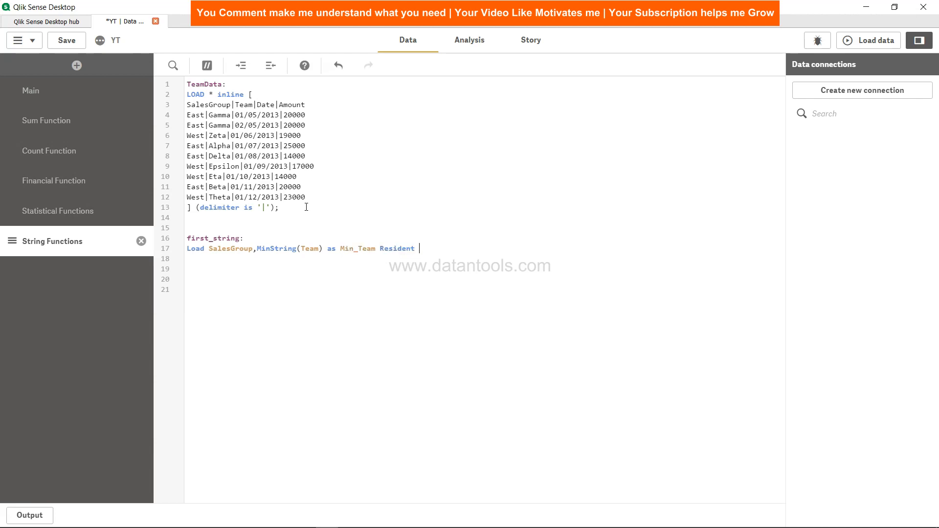
{"action": "type", "text": "TeamDa"}
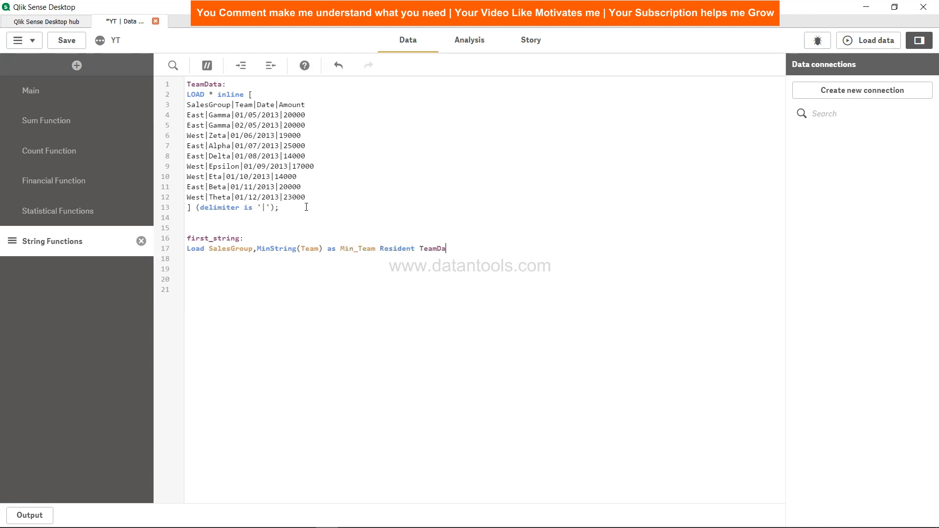
{"action": "type", "text": "te"}
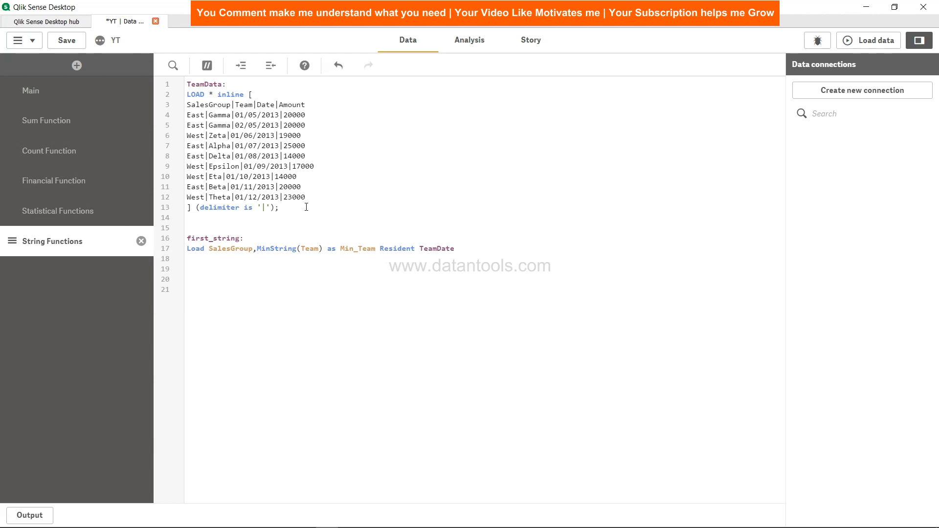
{"action": "type", "text": "a"}
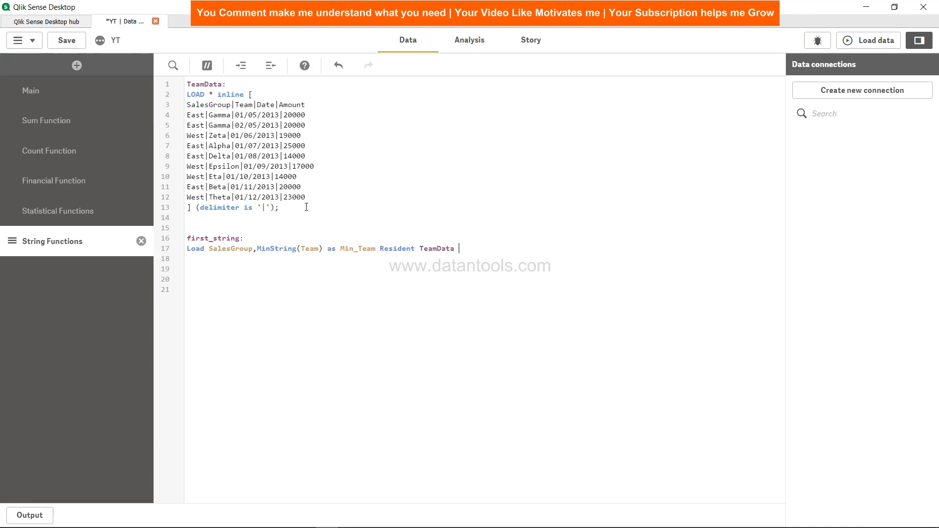
{"action": "type", "text": "Group By"}
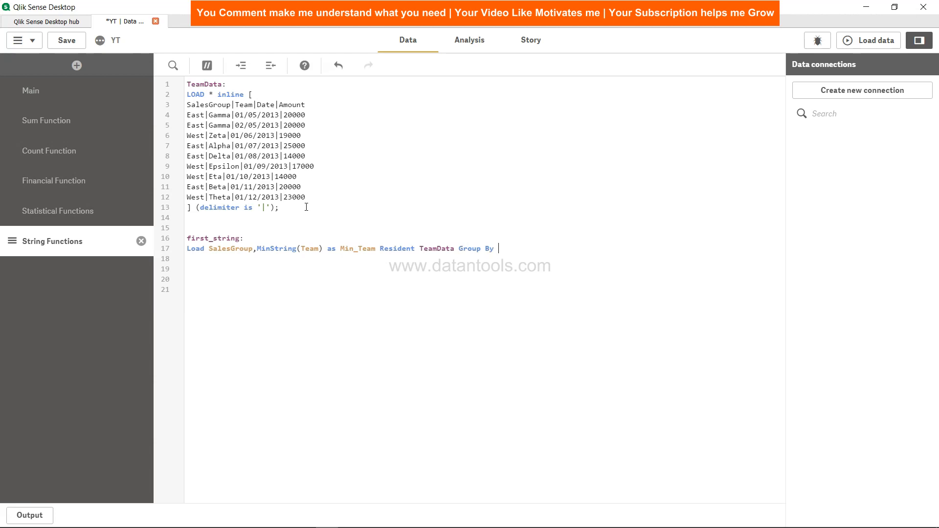
{"action": "type", "text": "SalesGroup;"}
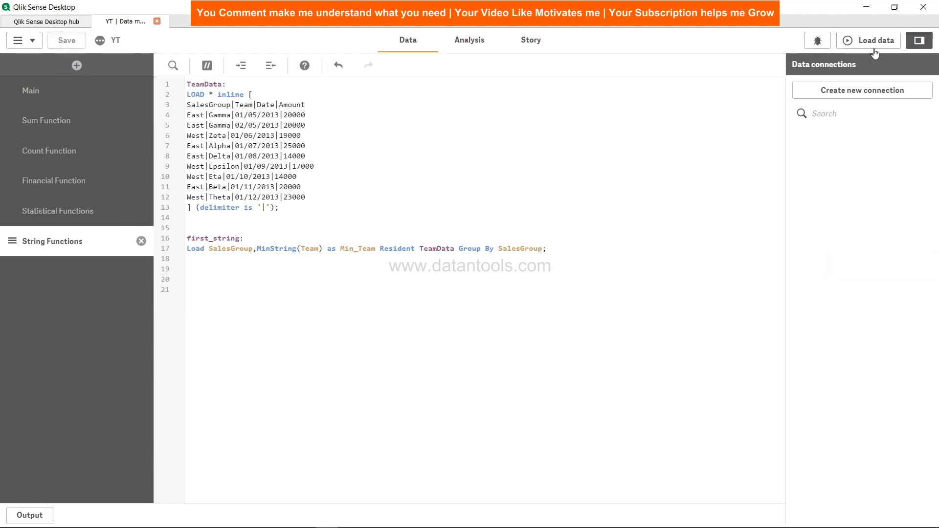
- Reload data and build a table with SalesGroup as dimension and Min_Team as a column
{"action": "left_click", "coordinate": [867, 40]}
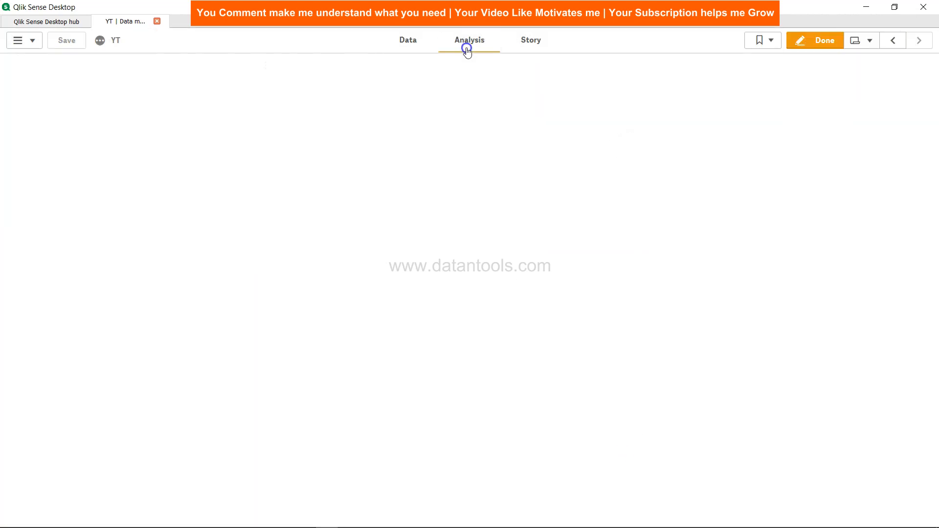
{"action": "left_click", "coordinate": [747, 40]}
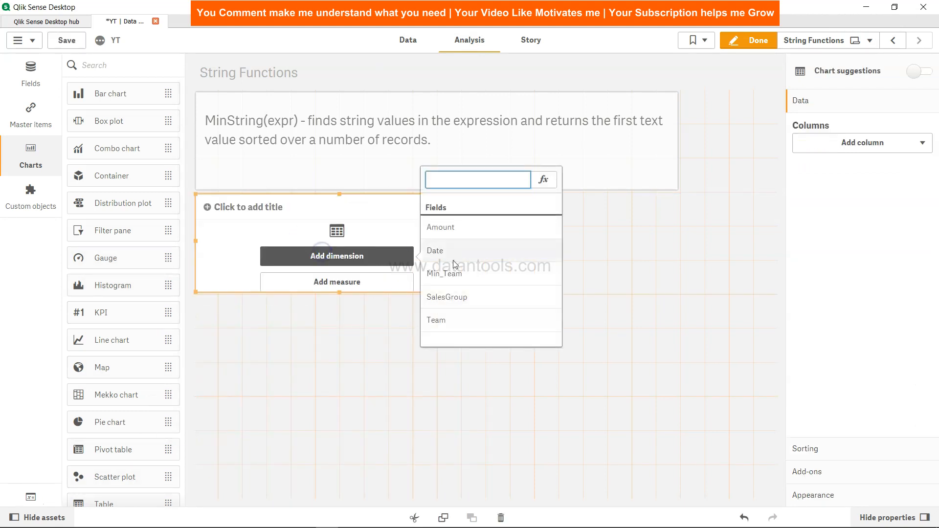
{"action": "left_click", "coordinate": [447, 297]}
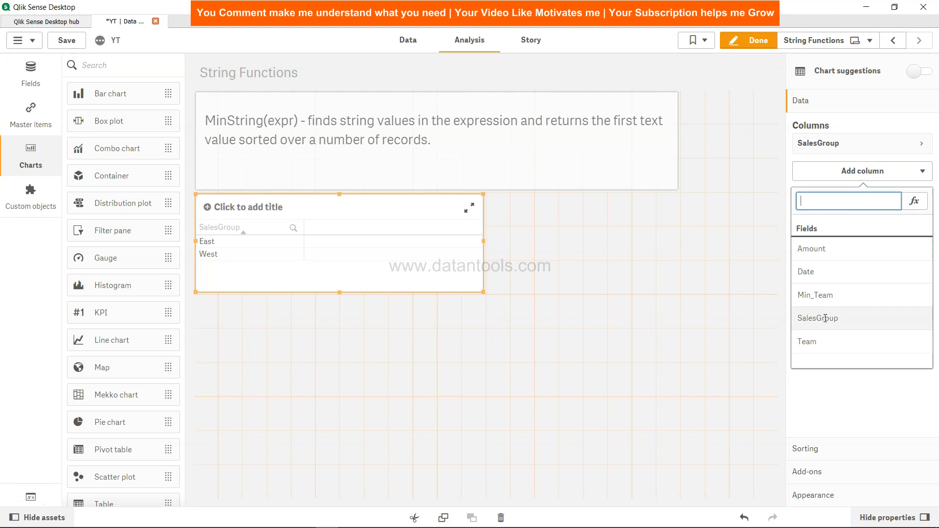
{"action": "left_click", "coordinate": [815, 294]}
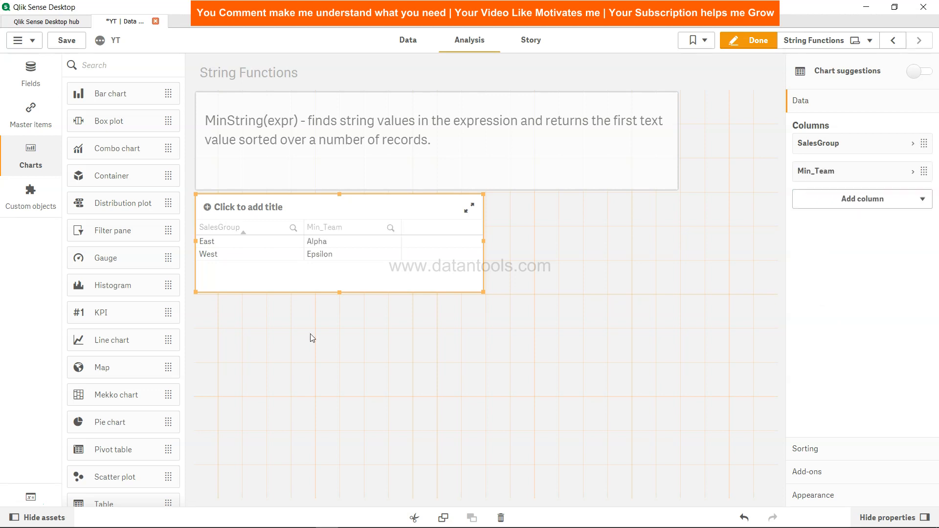
{"action": "mouse_move", "coordinate": [333, 244]}
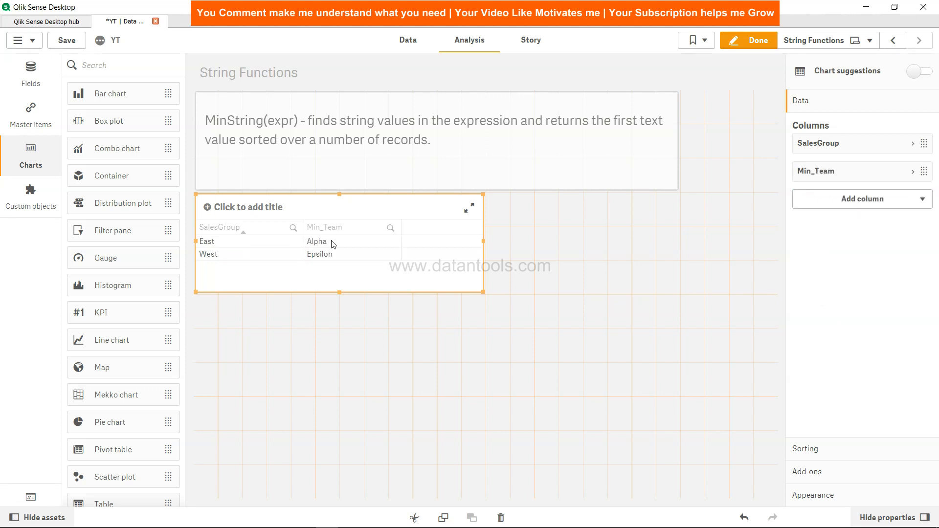
{"action": "mouse_move", "coordinate": [408, 42]}
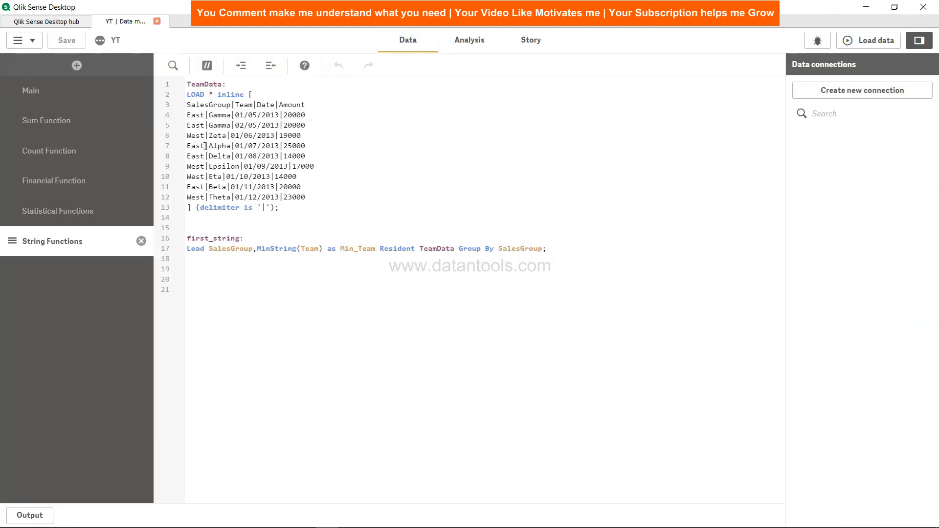
- Compare the script's East Alpha, East Beta and Epsilon rows with the sheet table
{"action": "double_click", "coordinate": [213, 135]}
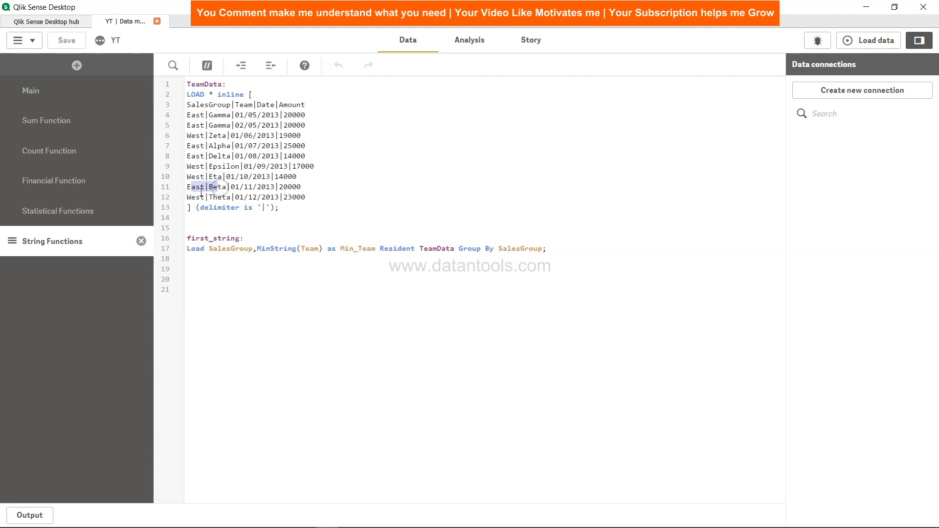
{"action": "left_click", "coordinate": [221, 186]}
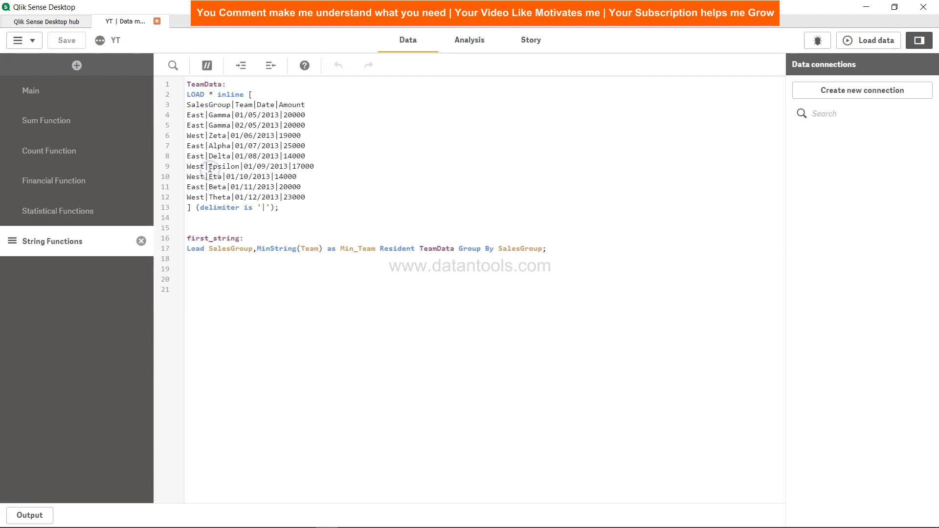
{"action": "double_click", "coordinate": [224, 166]}
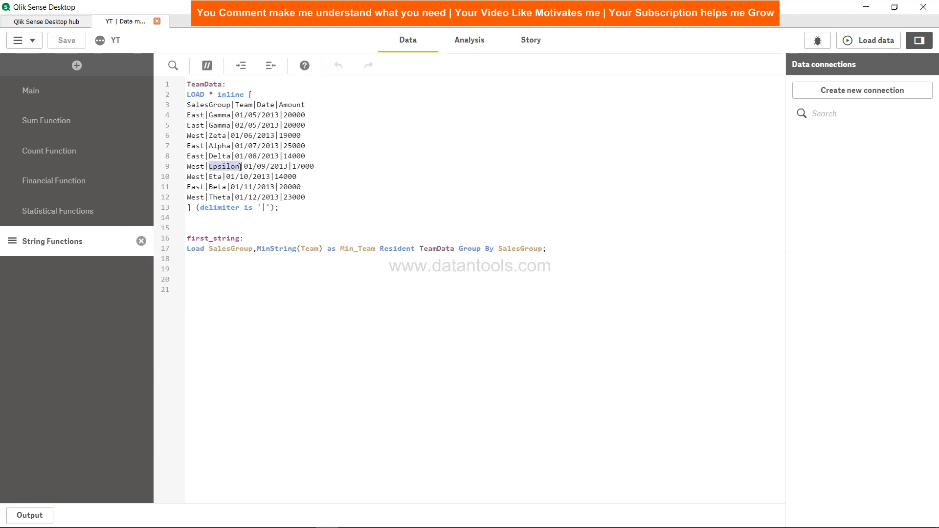
{"action": "left_click", "coordinate": [470, 40]}
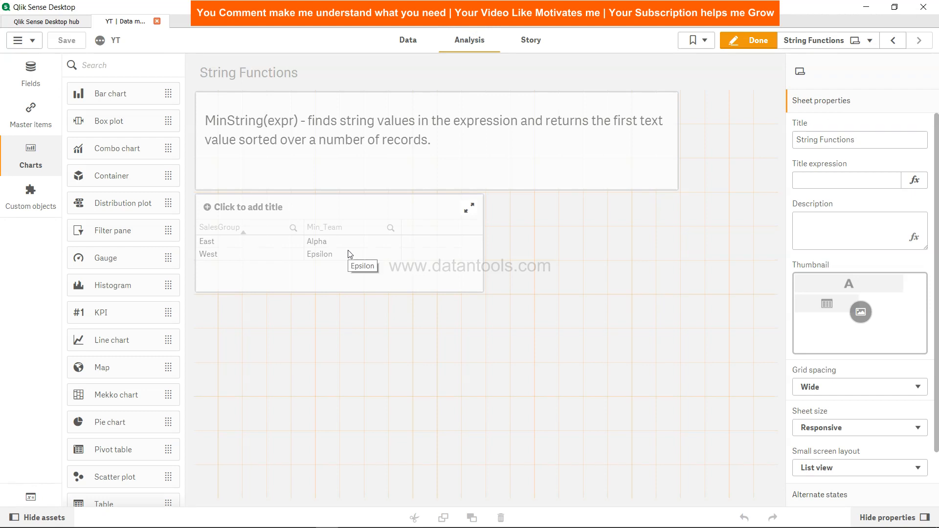
{"action": "mouse_move", "coordinate": [408, 40]}
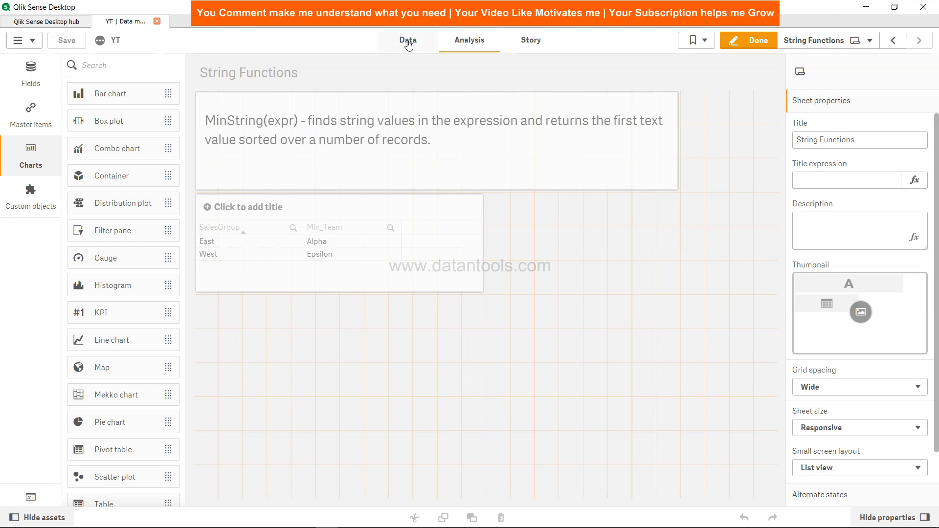
- Add Set DateFormat = 'DD/MM/YYYY'; to the load script
{"action": "left_click", "coordinate": [408, 40]}
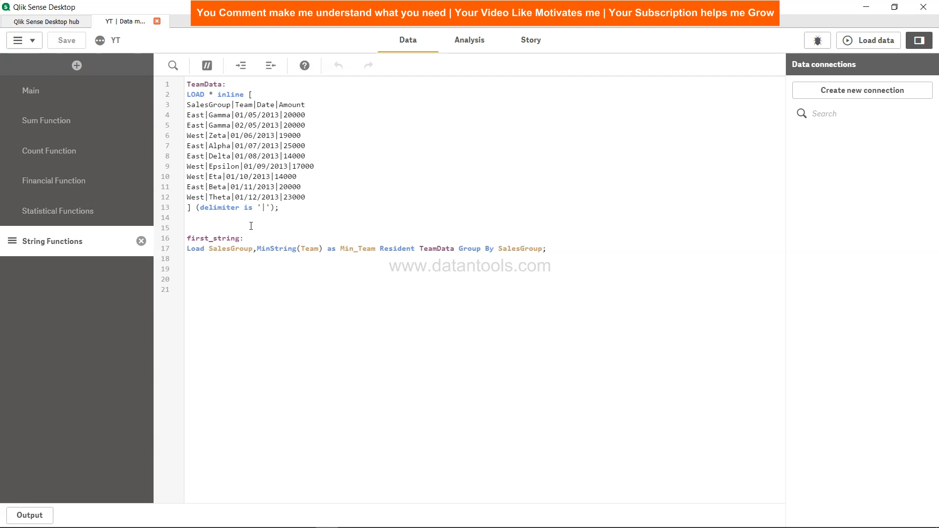
{"action": "mouse_move", "coordinate": [273, 176]}
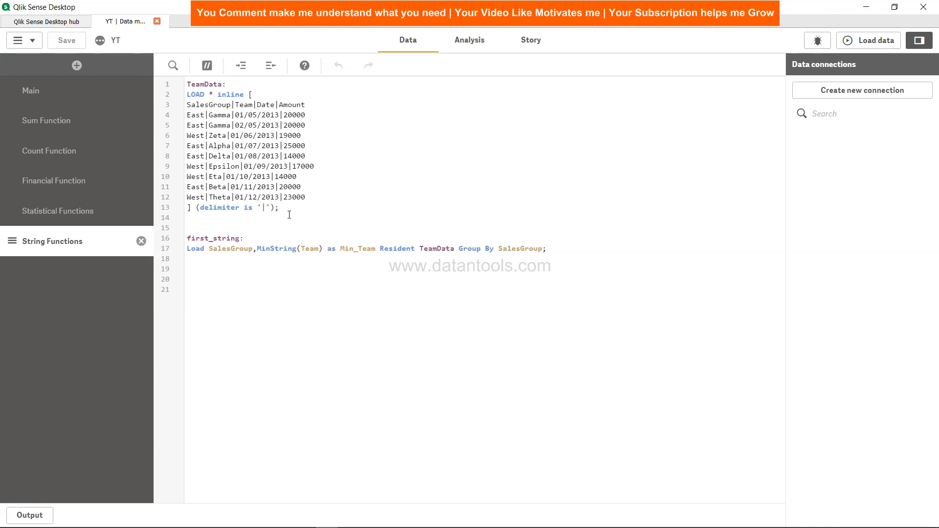
{"action": "type", "text": "Se"}
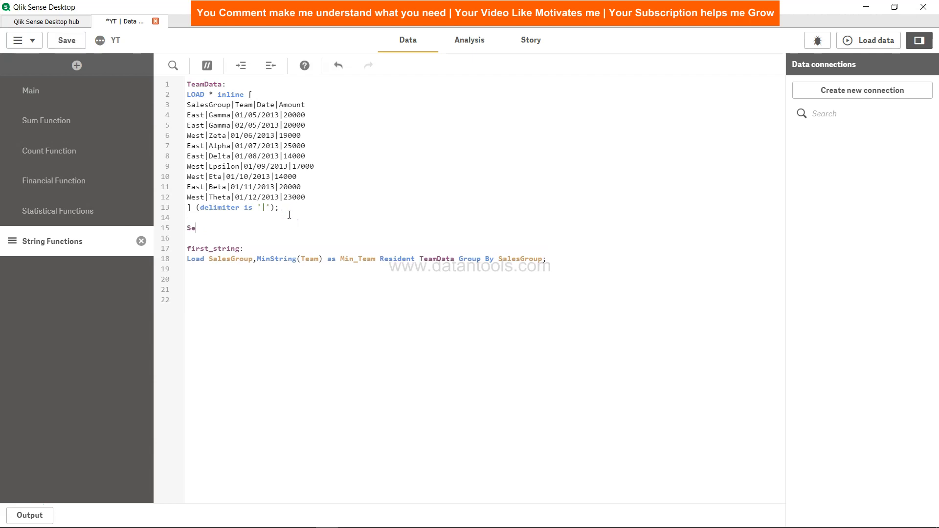
{"action": "type", "text": "t DateFormat = '"}
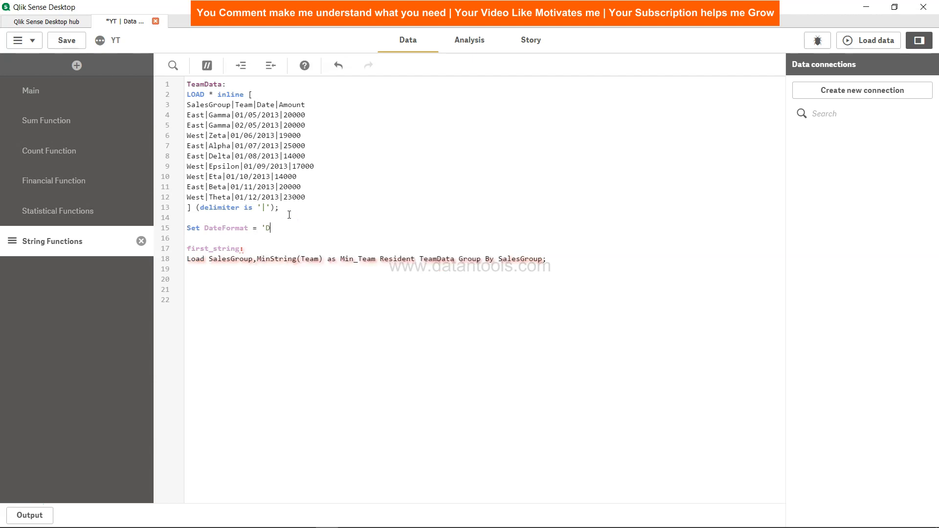
{"action": "type", "text": "D/MM"}
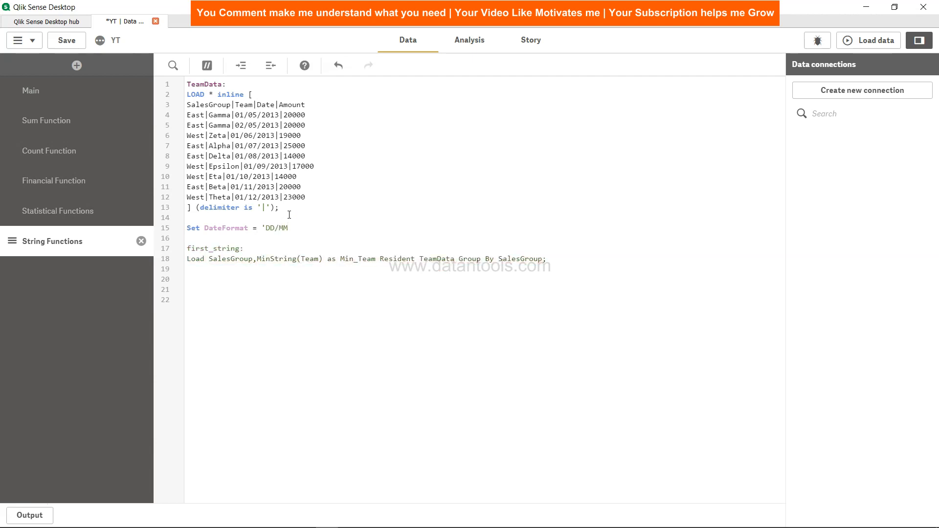
{"action": "type", "text": "/YYYY'"}
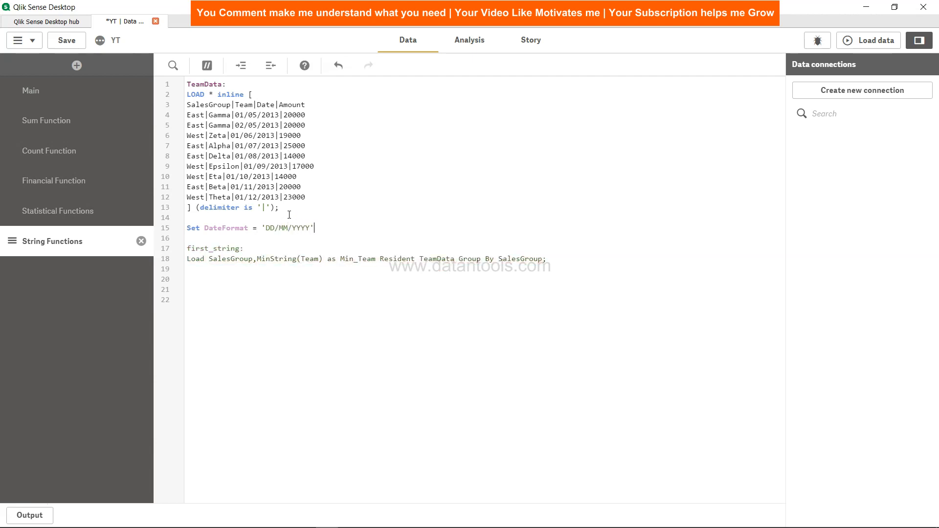
{"action": "type", "text": ";"}
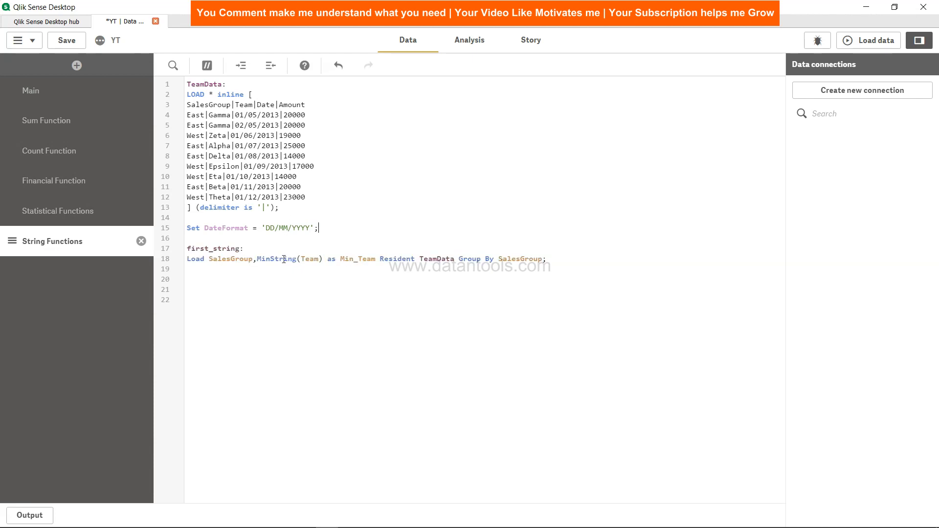
- Change MinString(Team) to MinString(Date) for Min_Team and reload the data
{"action": "double_click", "coordinate": [310, 259]}
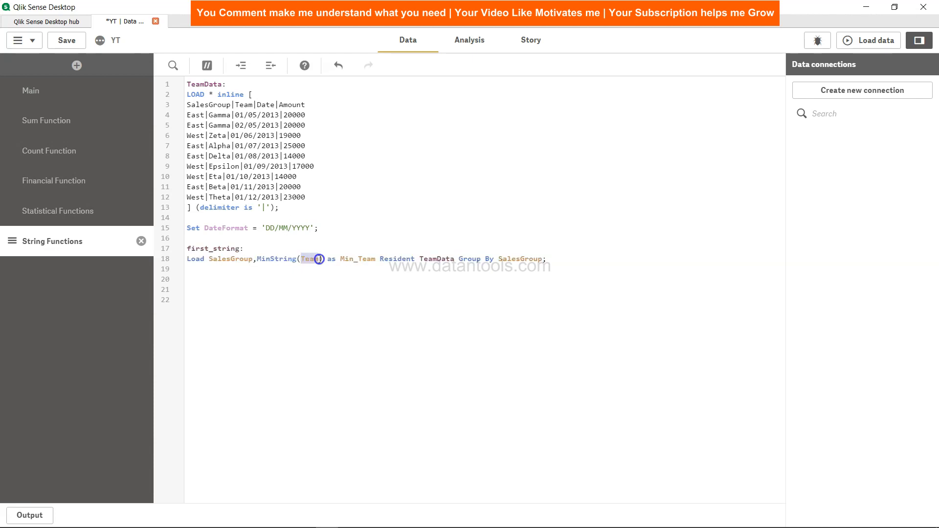
{"action": "type", "text": "Date"}
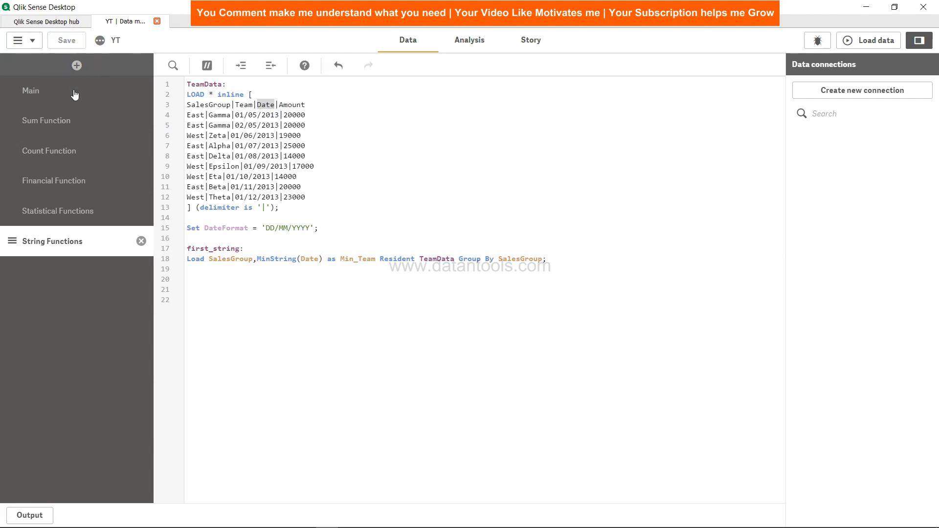
{"action": "left_click", "coordinate": [31, 90]}
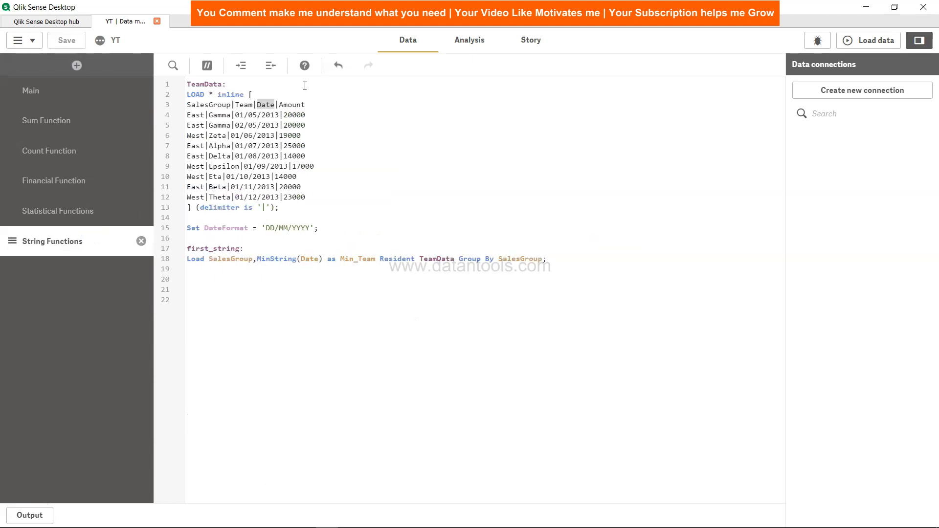
{"action": "left_click", "coordinate": [873, 41]}
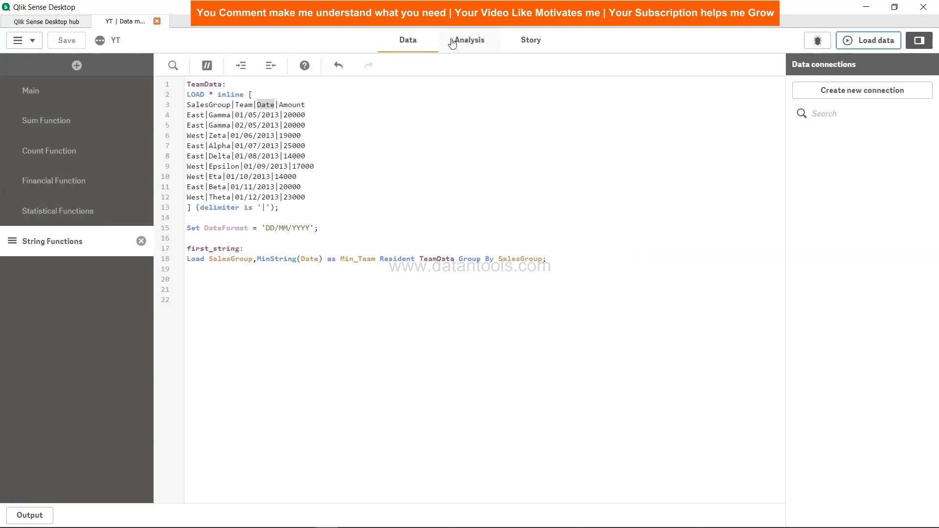
{"action": "left_click", "coordinate": [469, 40]}
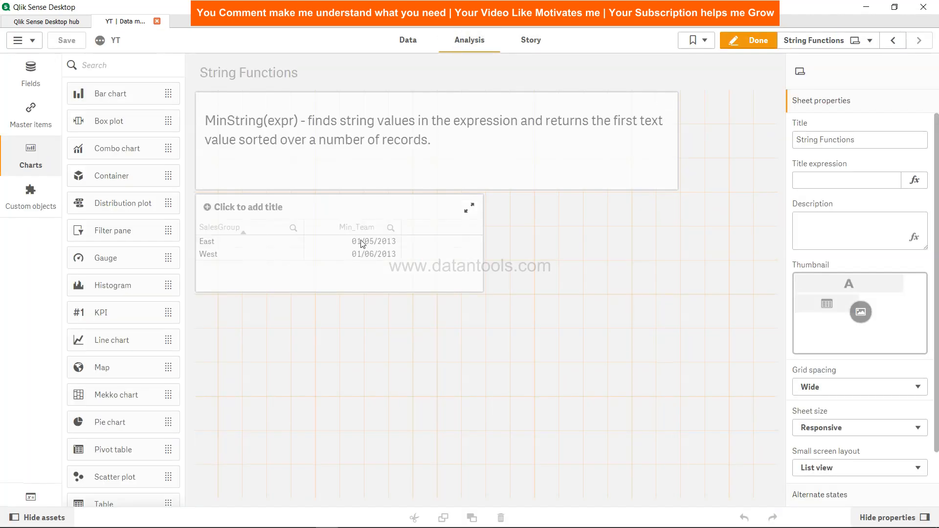
{"action": "mouse_move", "coordinate": [370, 245]}
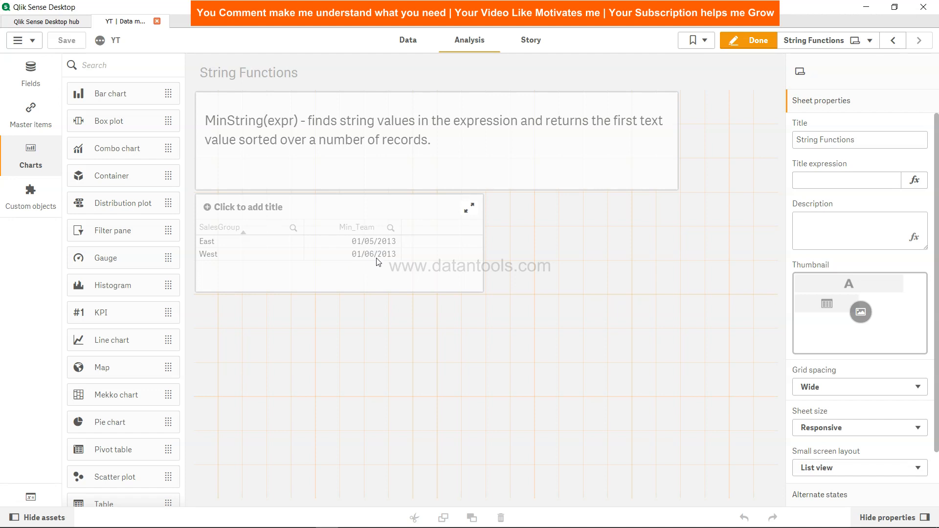
{"action": "left_click", "coordinate": [408, 40]}
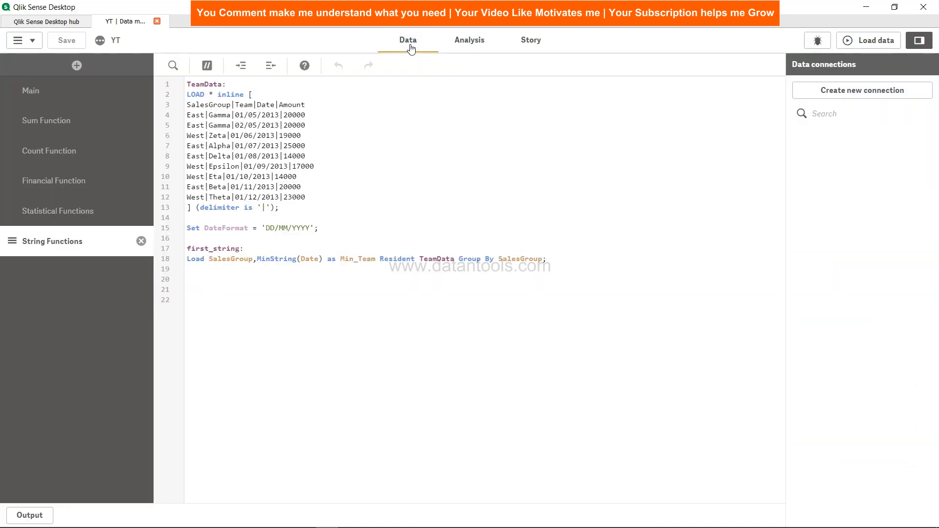
- Check the Gamma and first East (01/05/2013) inline dates against the sheet table
{"action": "double_click", "coordinate": [258, 115]}
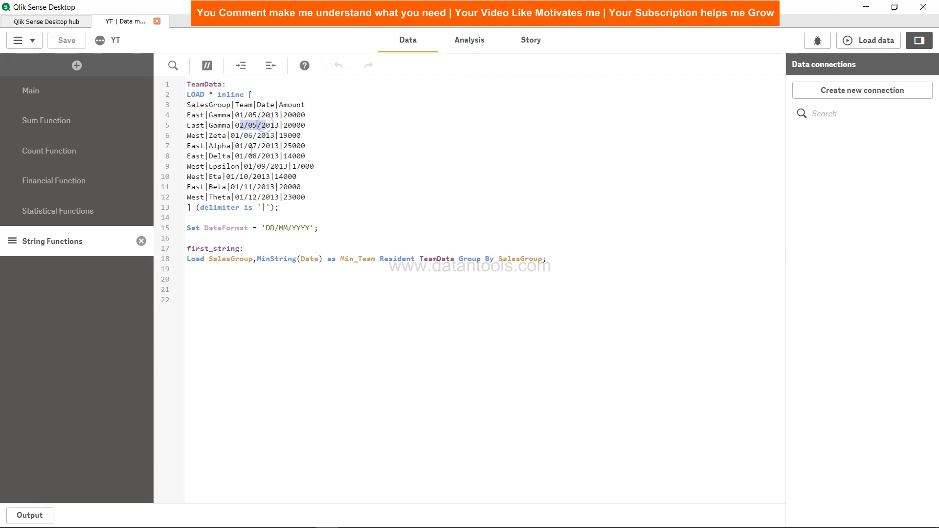
{"action": "left_click", "coordinate": [237, 187]}
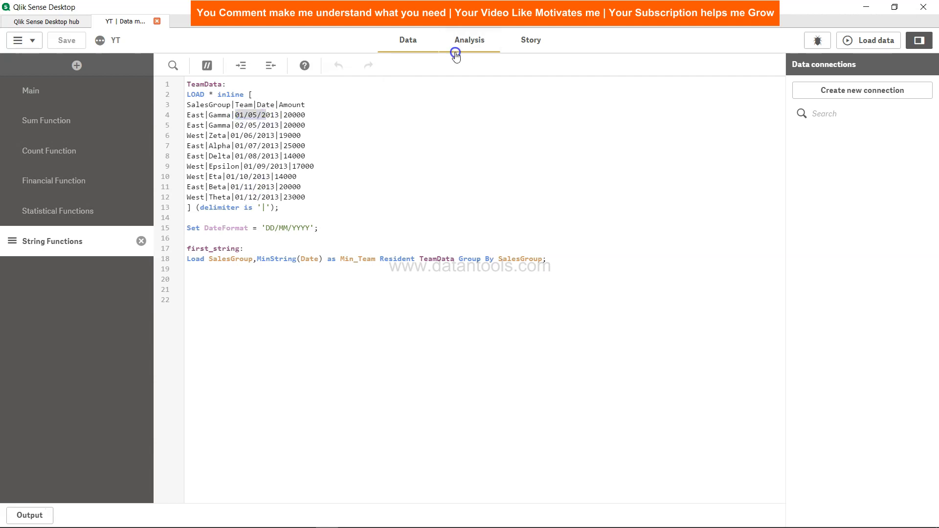
{"action": "left_click", "coordinate": [469, 40]}
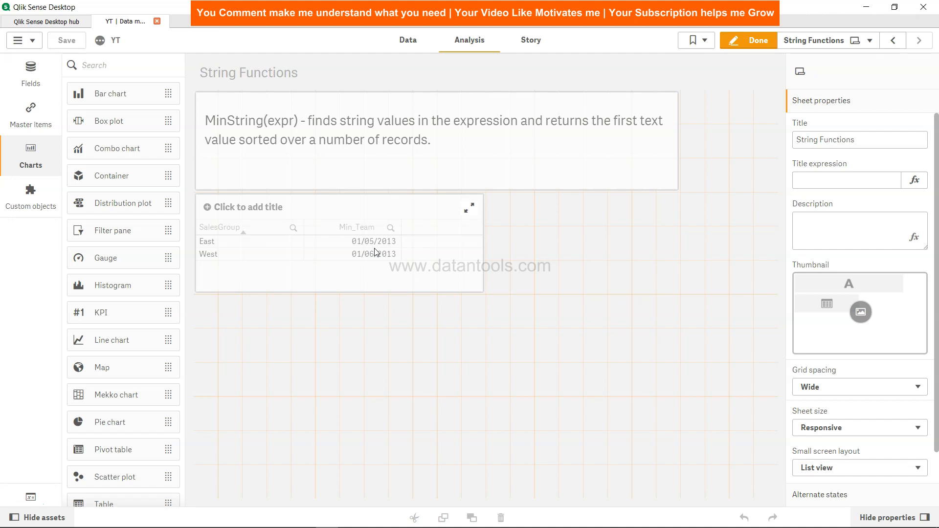
{"action": "mouse_move", "coordinate": [373, 254]}
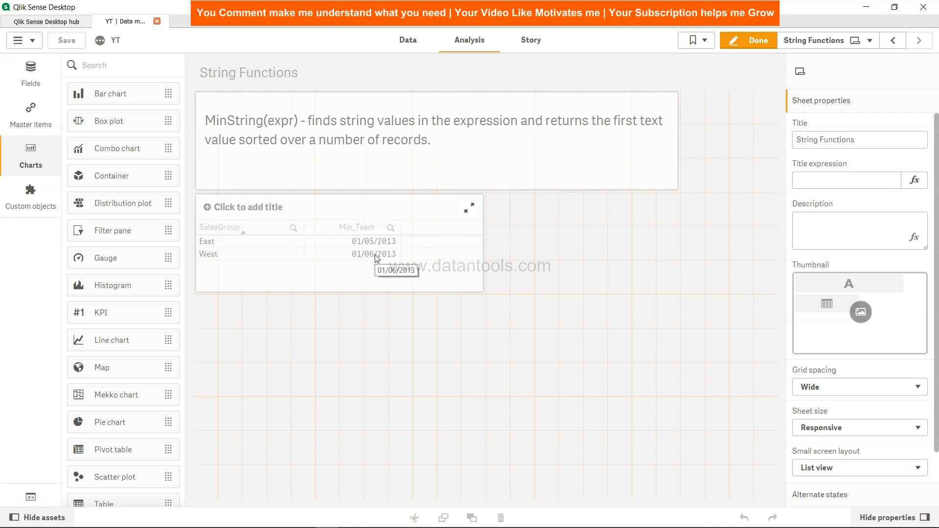
- Select the Min_Team table to edit its columns
{"action": "left_click", "coordinate": [338, 263]}
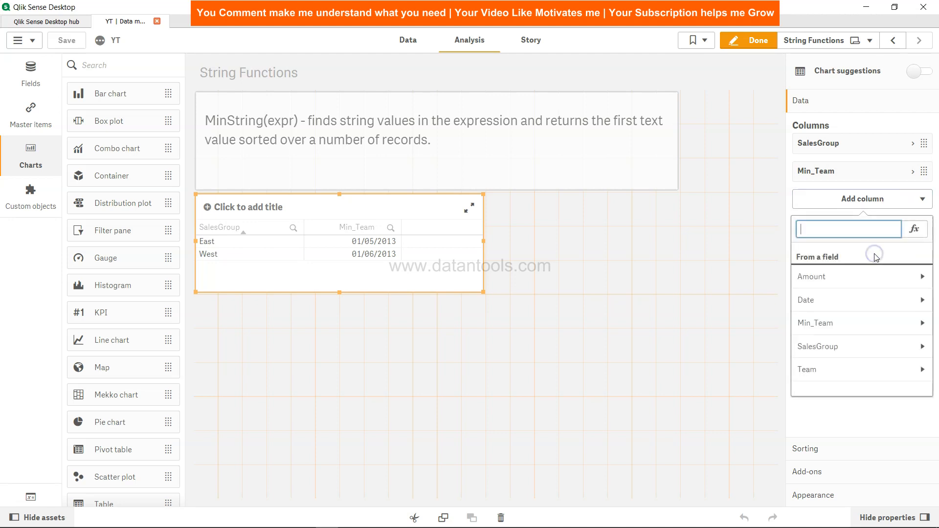
- Add a custom expression column MinString(Team) to the table
{"action": "left_click", "coordinate": [915, 229]}
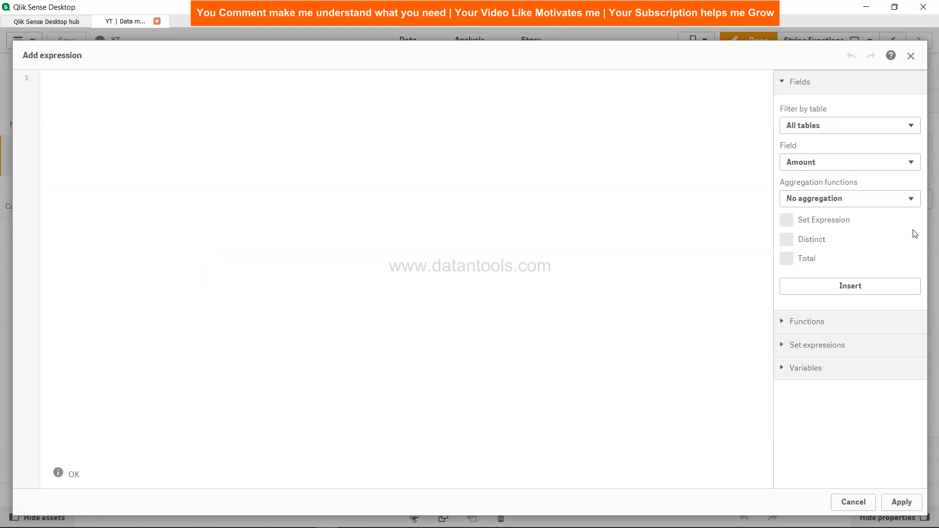
{"action": "type", "text": "MinString("}
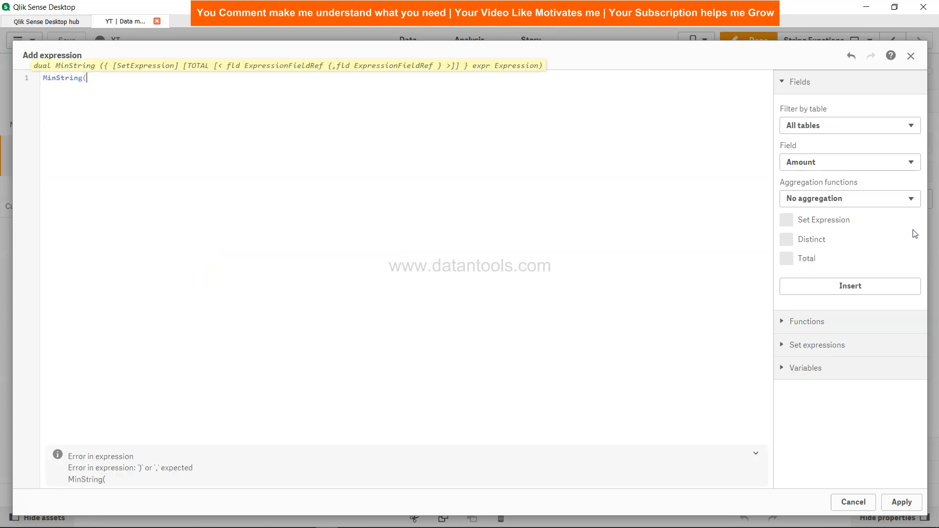
{"action": "type", "text": "Team)"}
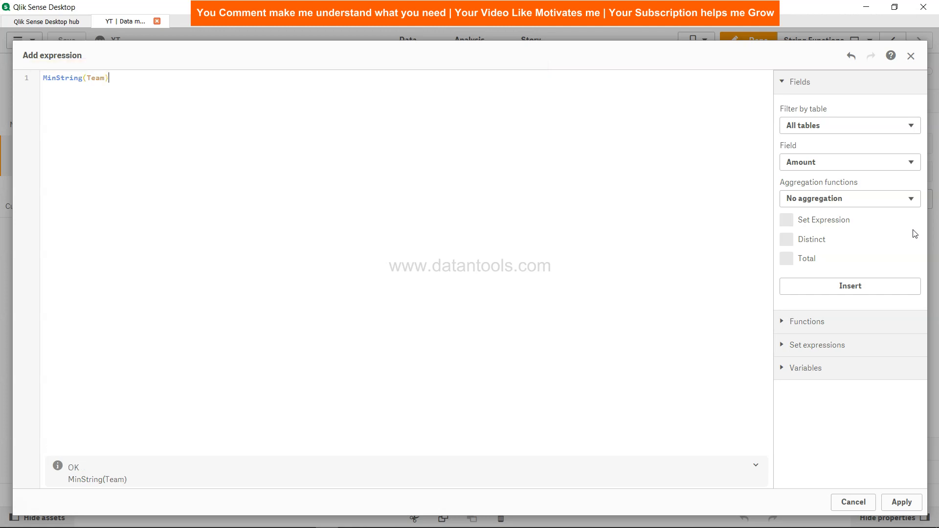
{"action": "mouse_move", "coordinate": [791, 489]}
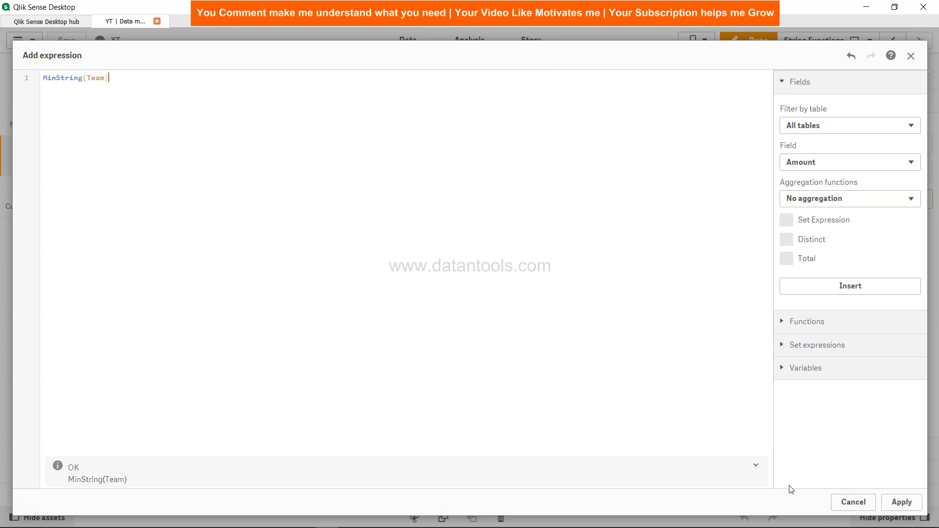
{"action": "left_click", "coordinate": [902, 502]}
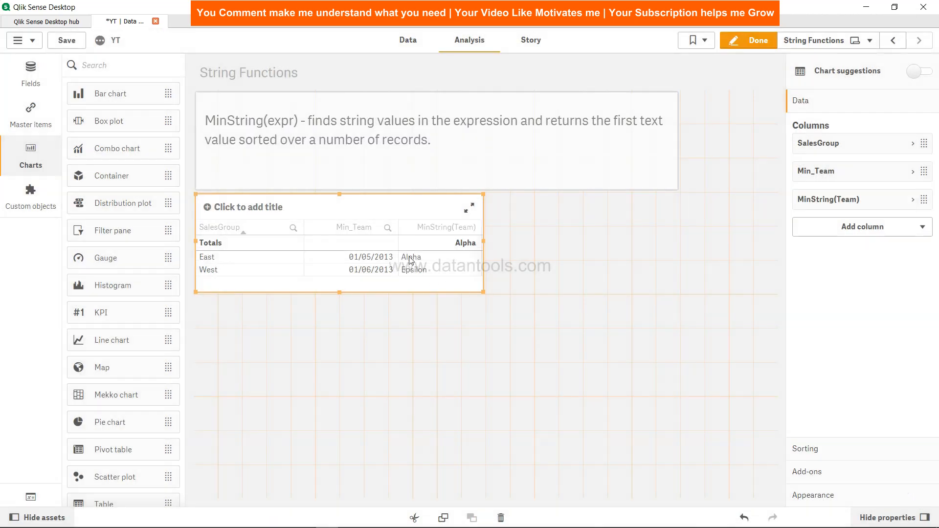
{"action": "mouse_move", "coordinate": [371, 272]}
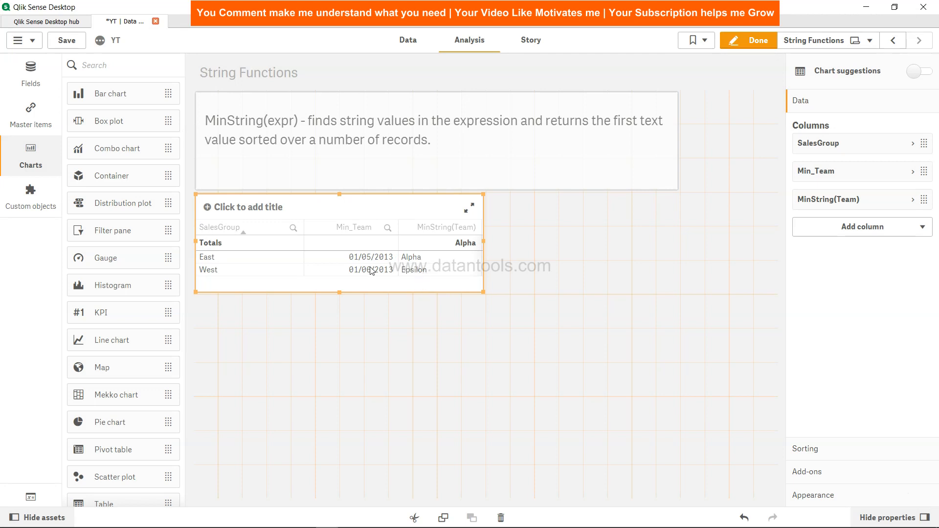
{"action": "mouse_move", "coordinate": [352, 263]}
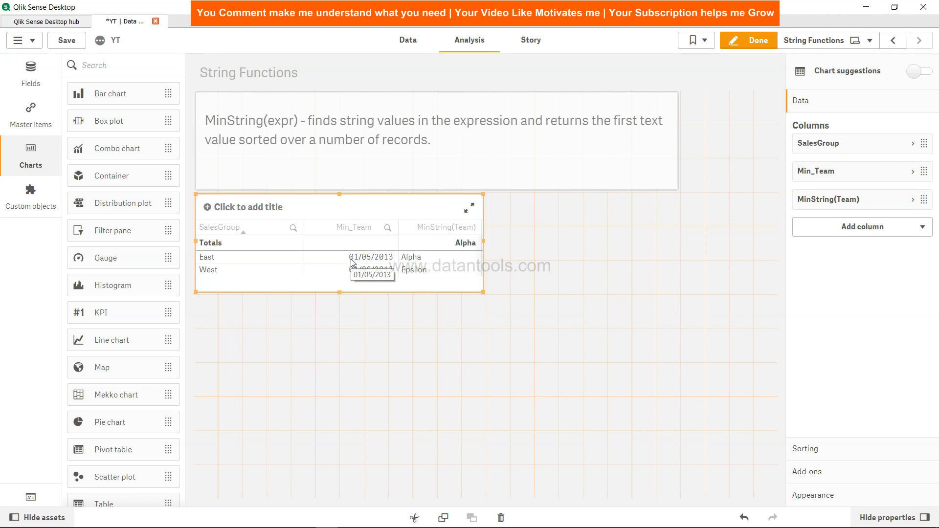